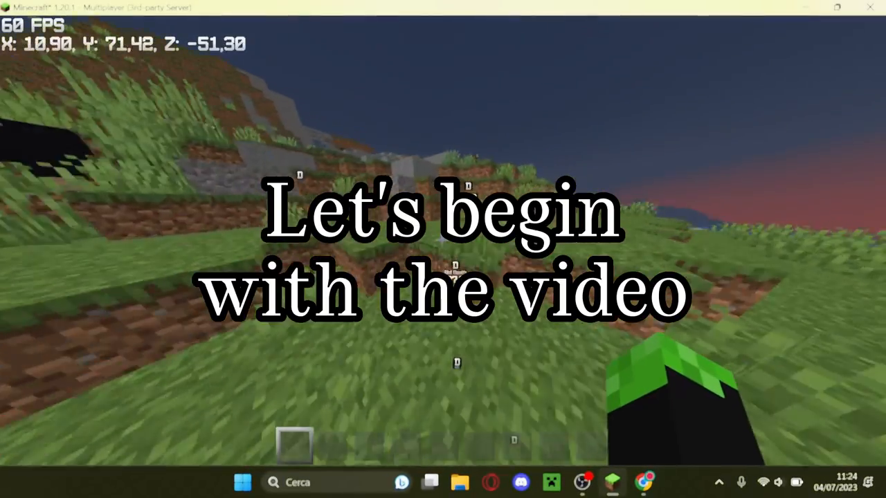
Search Google for 'excellentcrates' in a new Chrome tab.
left_click(643, 483)
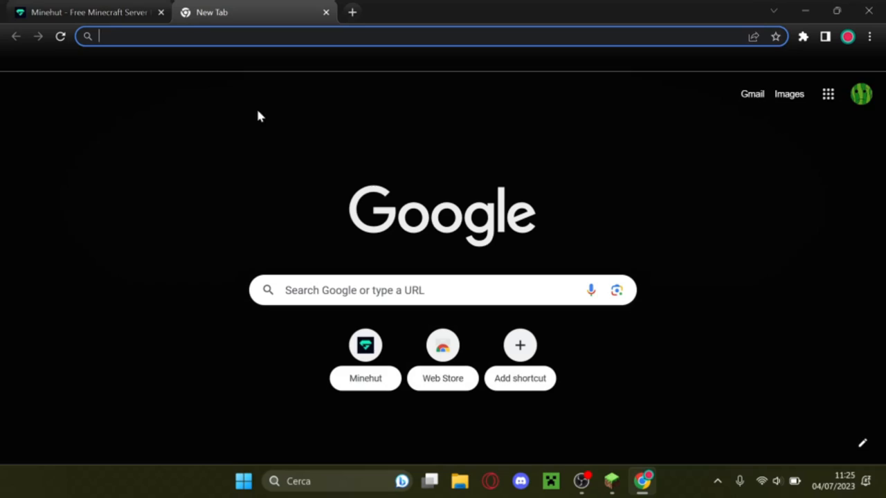
type("e")
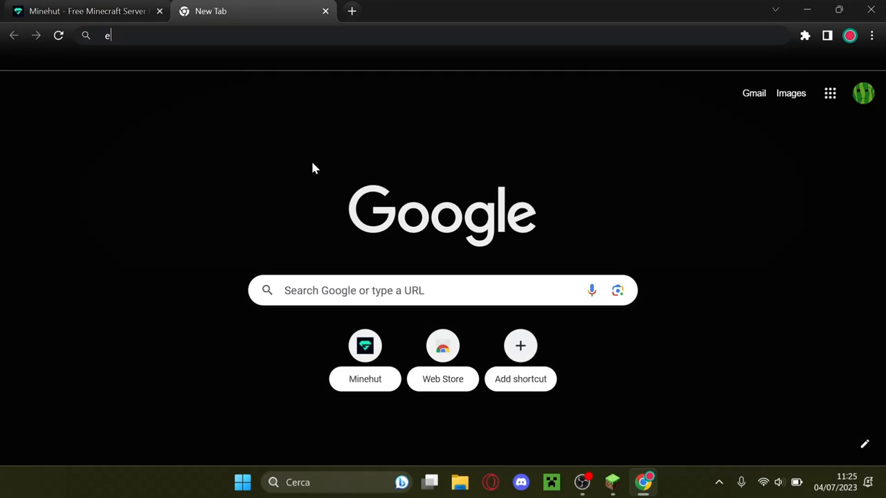
type("xcelle")
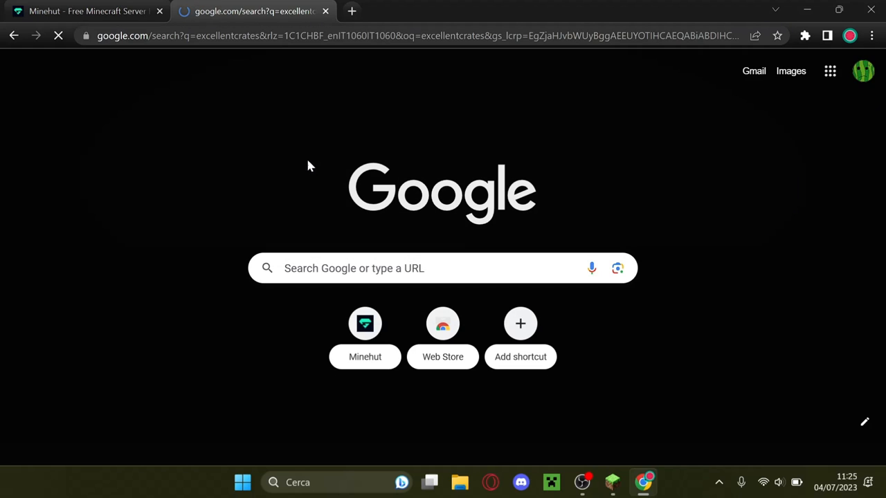
Download ExcellentCrates 4.3.3 from its SpigotMC page and view its Requirements.
left_click(222, 223)
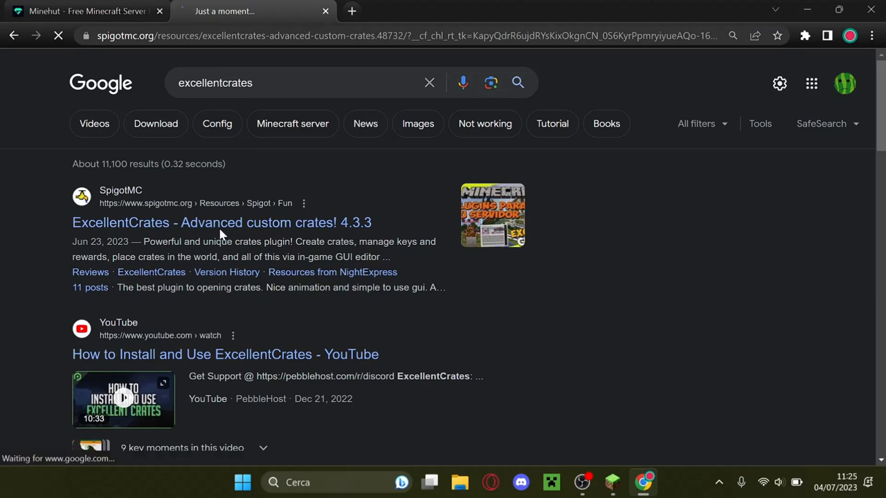
left_click(221, 222)
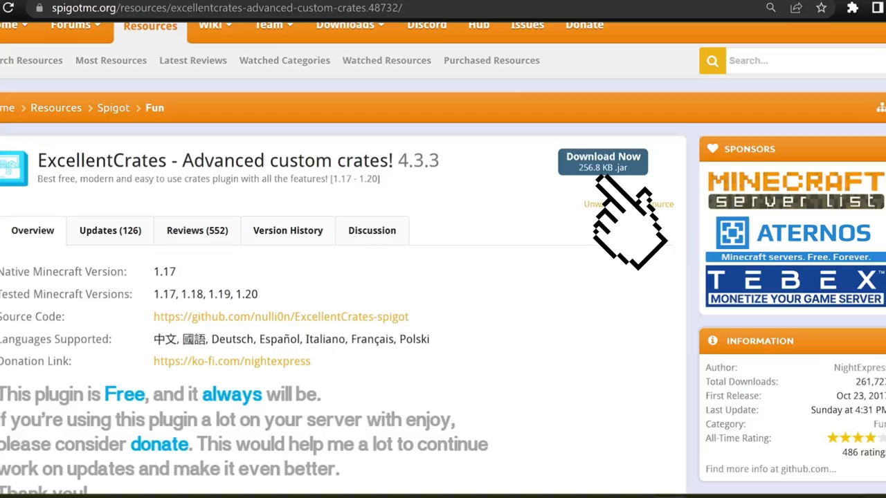
left_click(603, 161)
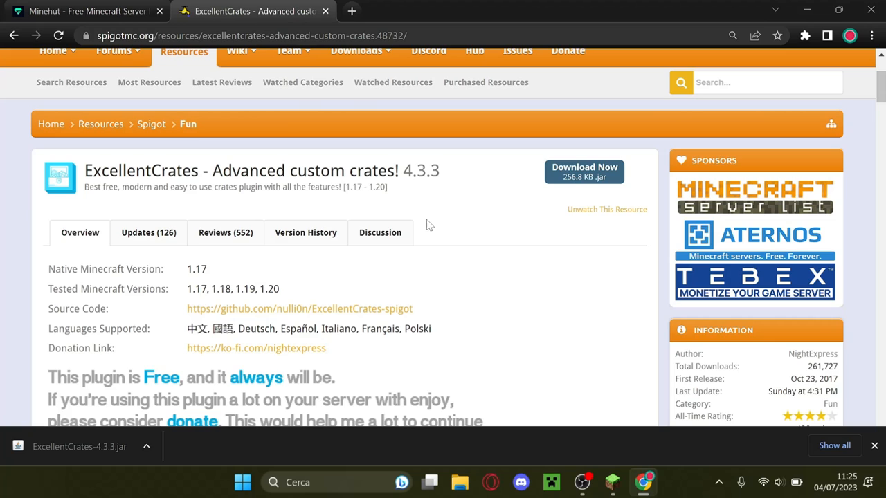
scroll("down", 3)
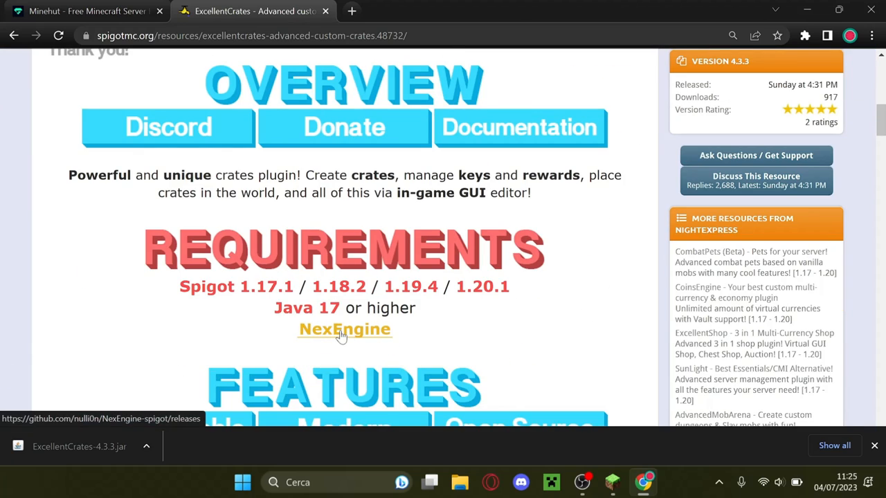
Download NexEngine.jar from the Engine 2.2.10 GitHub release assets.
left_click(344, 328)
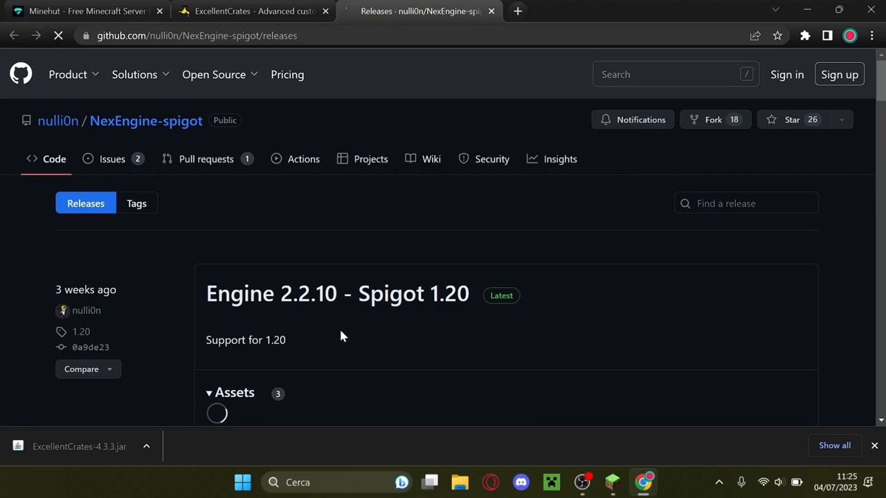
scroll("down", 3)
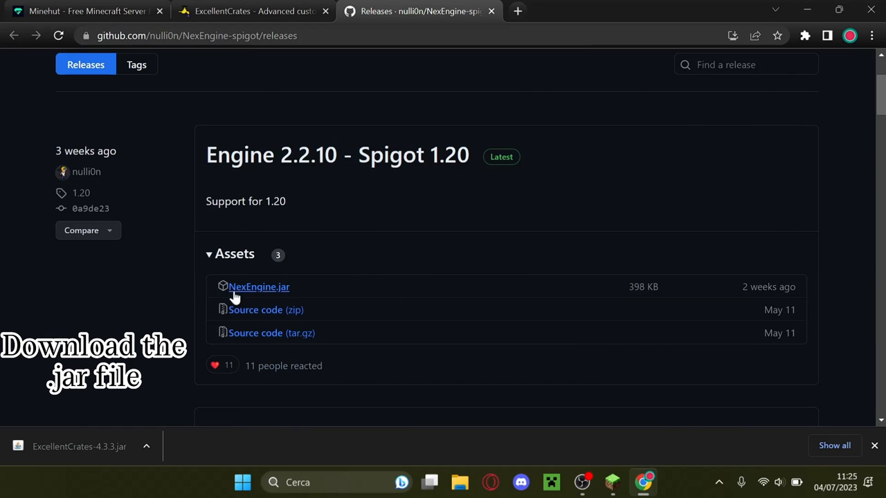
left_click(258, 287)
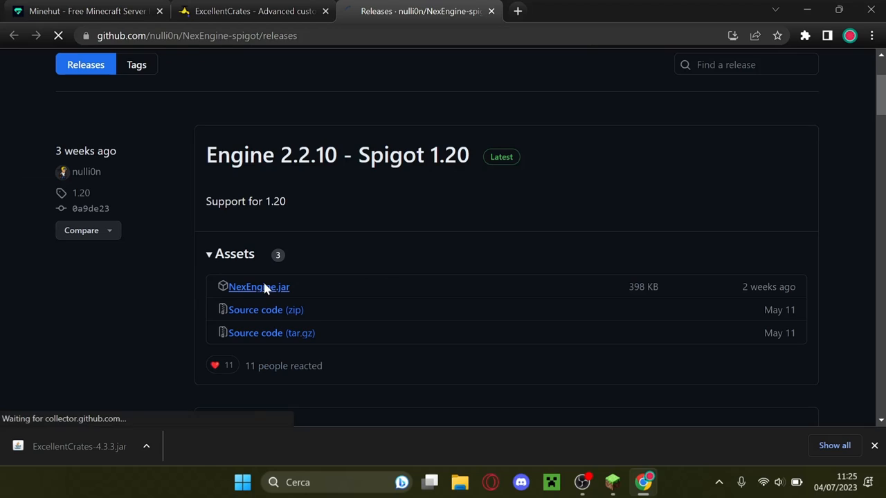
left_click(259, 287)
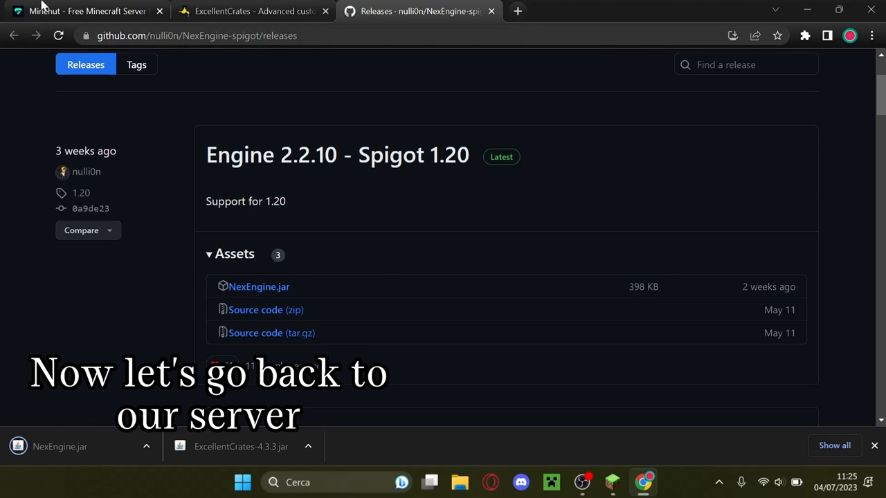
Upload ExcellentCrates-4.3.3.jar to the server's plugins folder via Minehut File Manager.
left_click(84, 11)
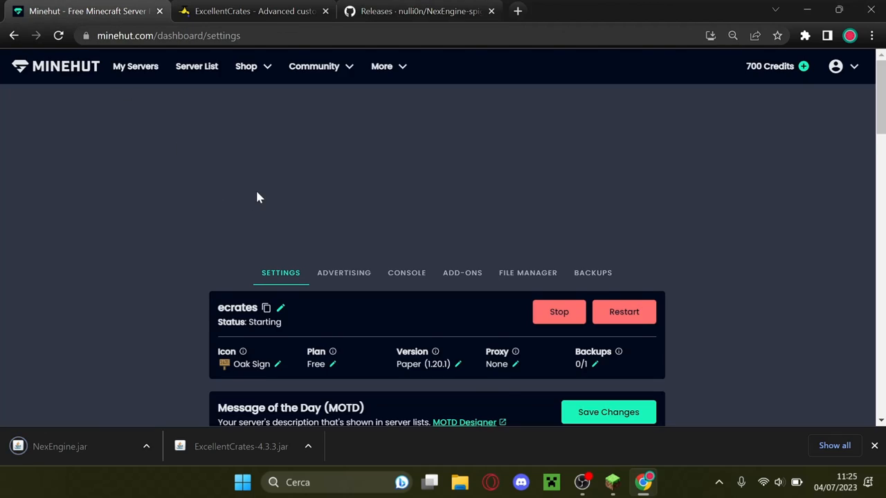
left_click(528, 272)
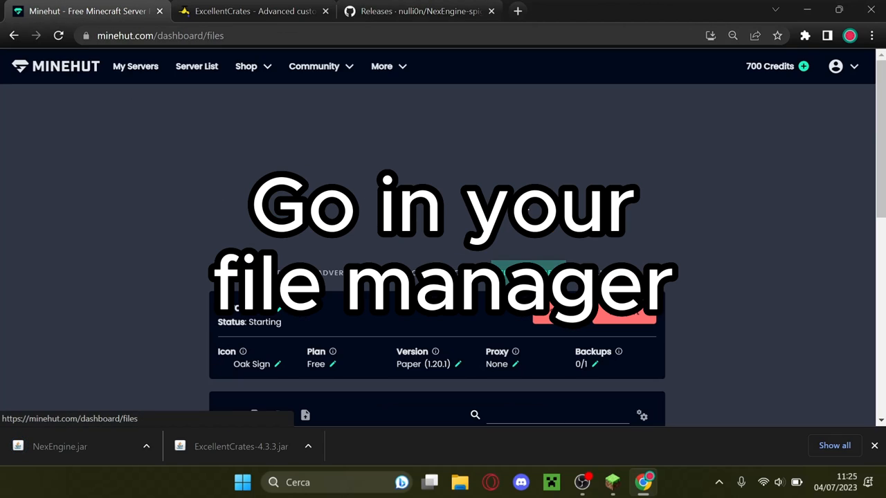
scroll("down", 3)
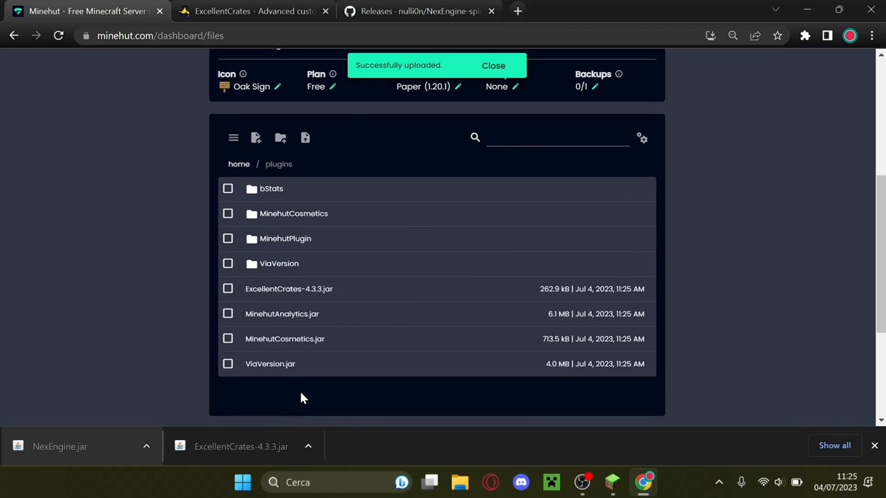
mouse_move(97, 421)
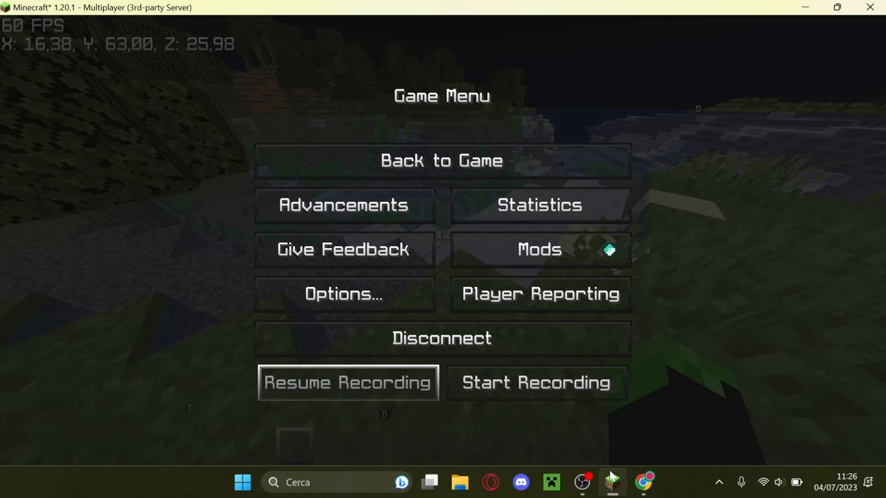
Return to the game world from the Game Menu.
left_click(441, 160)
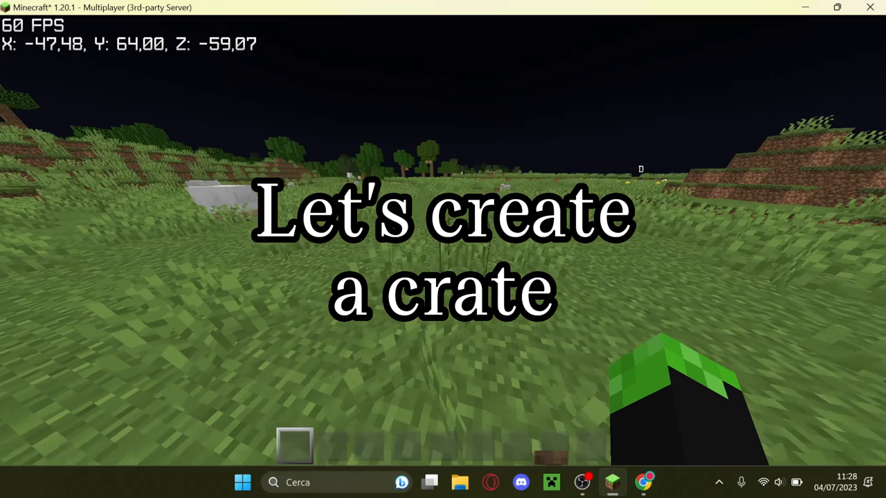
Run /crate editor and create a new crate with an ID.
type("/crate")
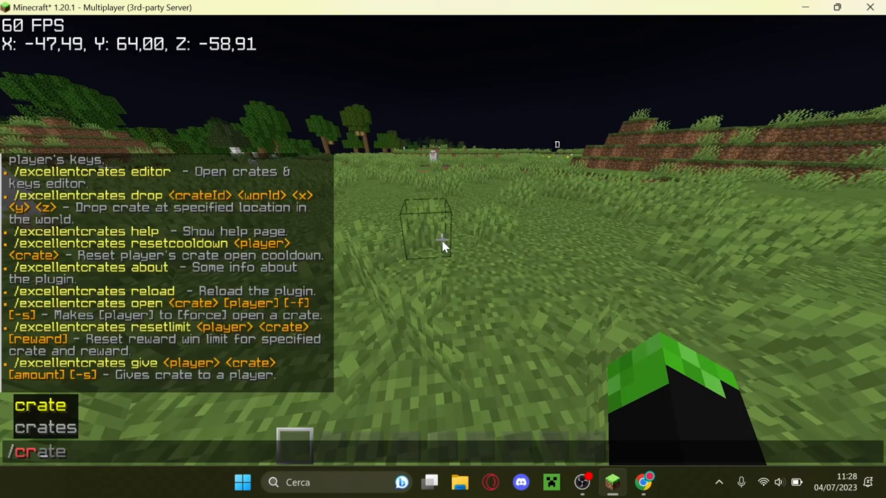
type("editor")
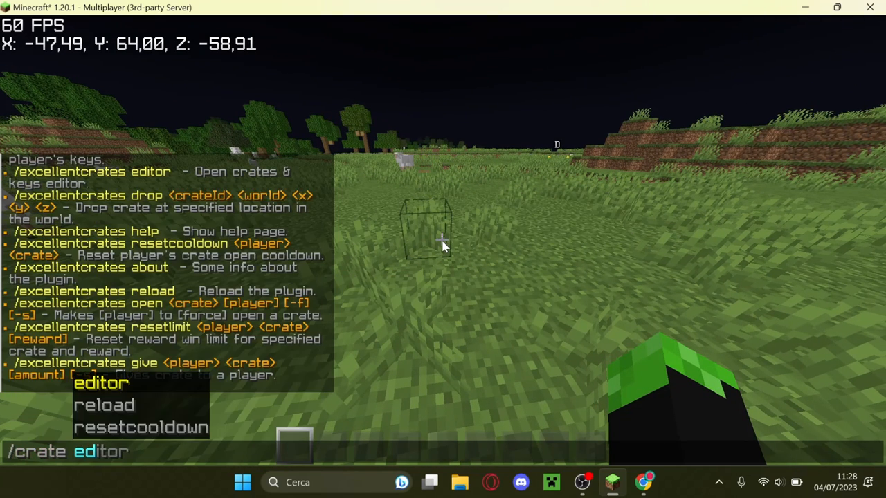
key("enter")
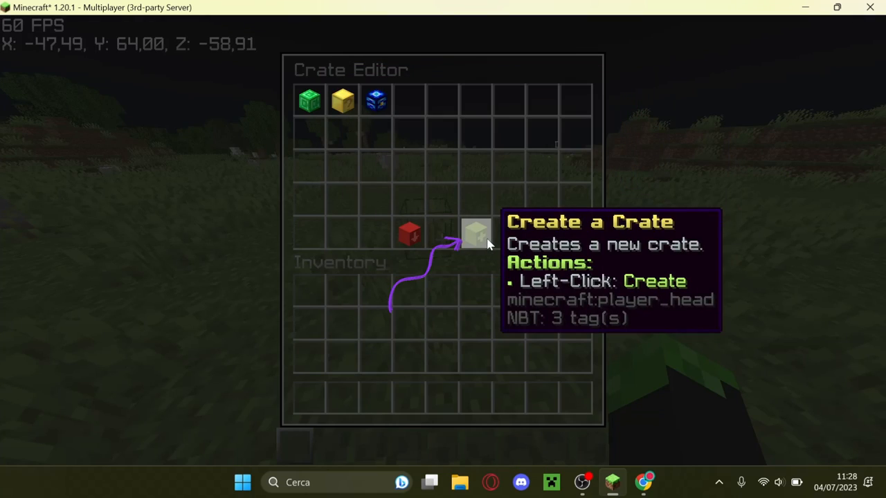
left_click(475, 233)
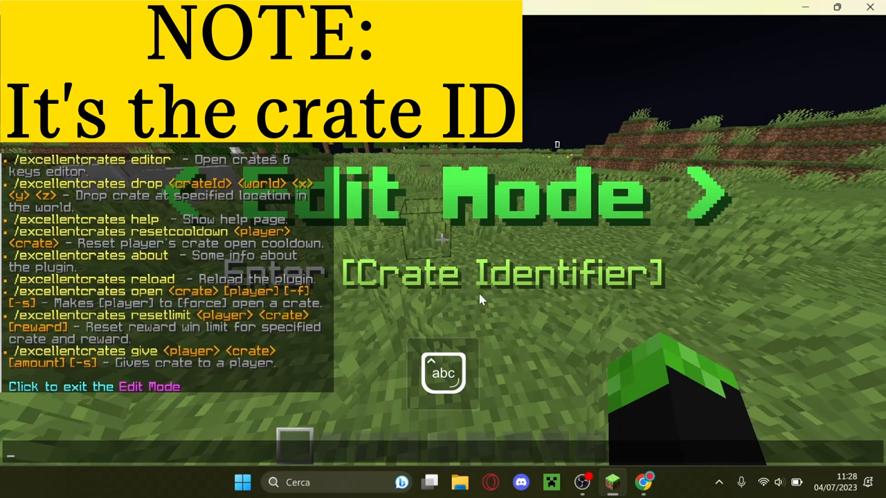
mouse_move(365, 320)
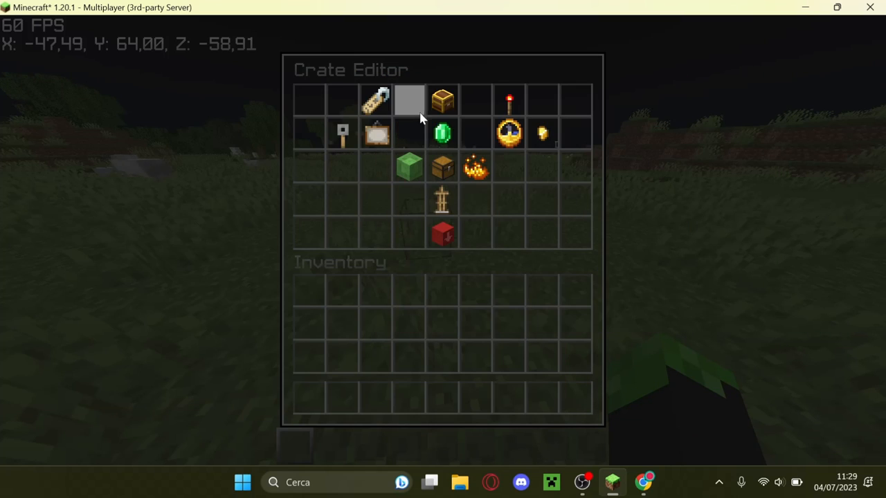
mouse_move(441, 166)
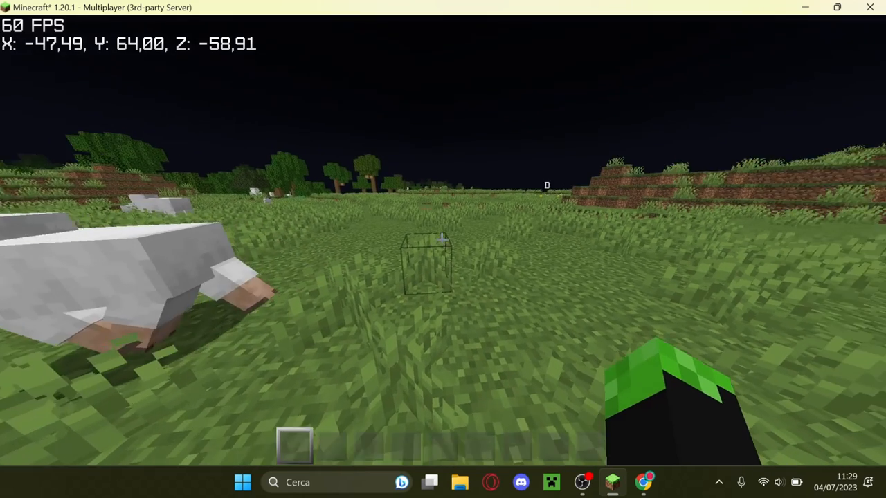
Search the creative inventory for 'melon' to get a block for the crate.
key("e")
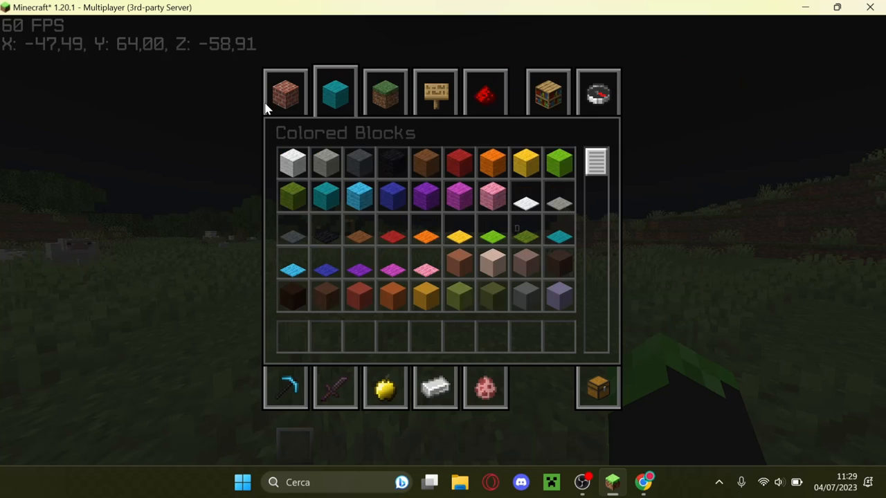
left_click(597, 92)
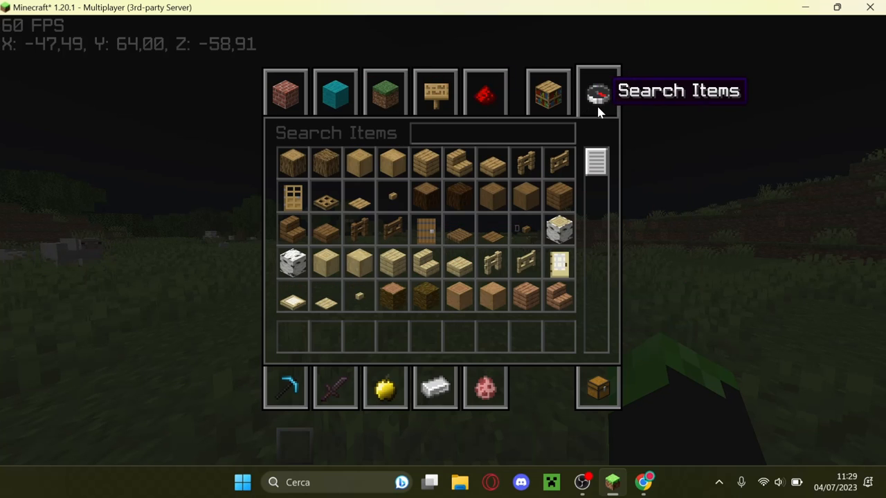
type("melon")
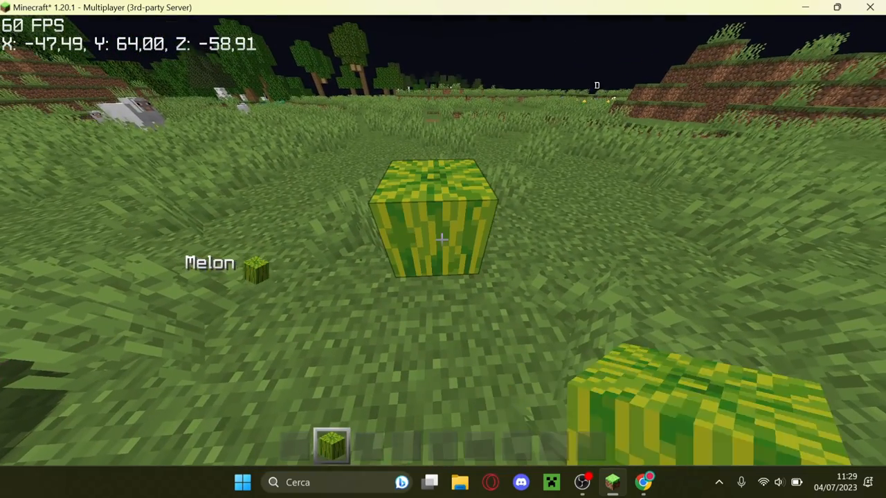
List ExcellentCrates commands in chat beside the placed melon block.
key("e")
type("&")
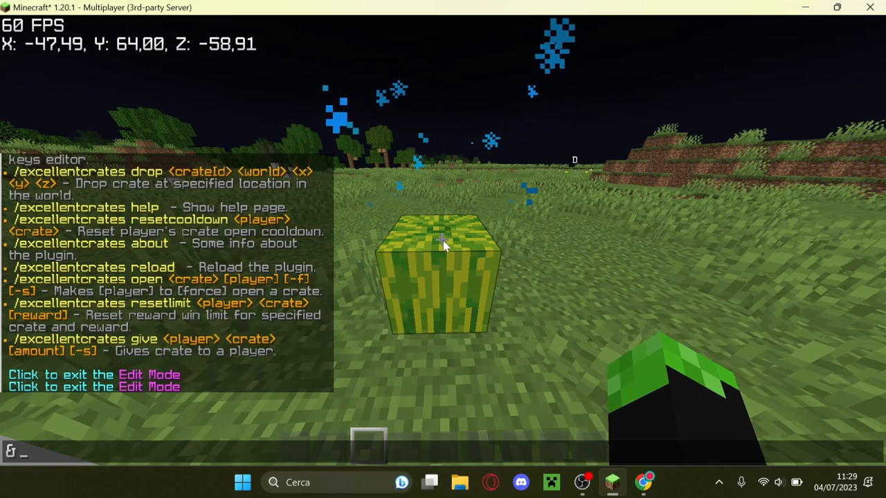
Preview an existing crate's emerald rewards, then run /crate editor.
type("crates")
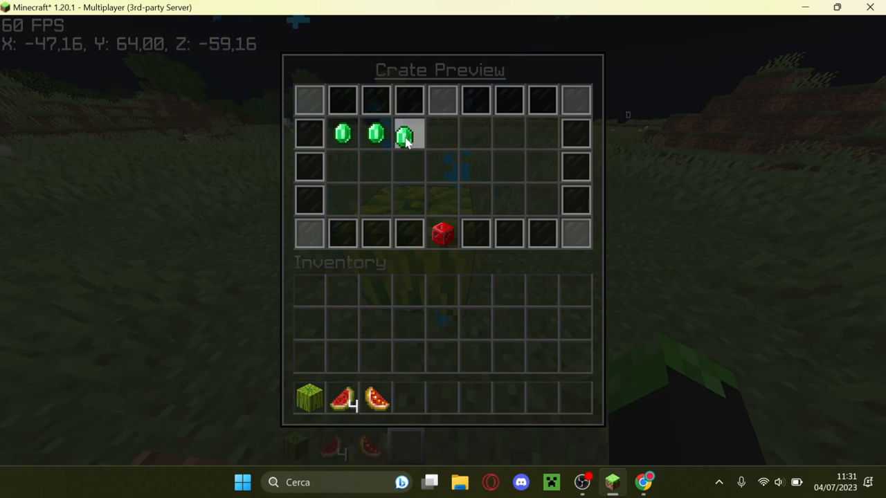
key("Escape")
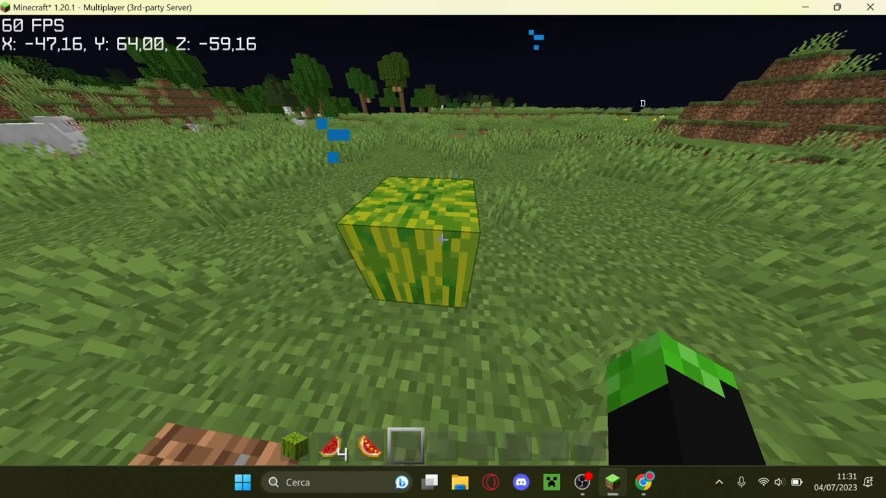
type("/ce")
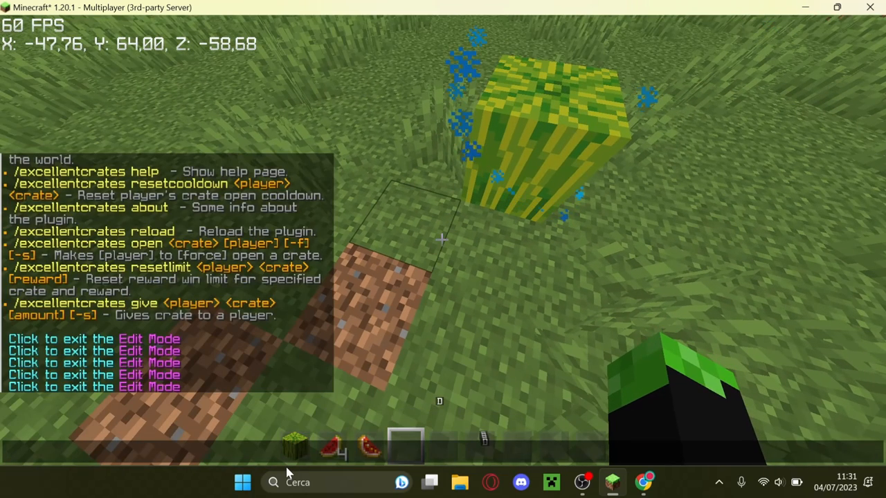
type("/crate editor")
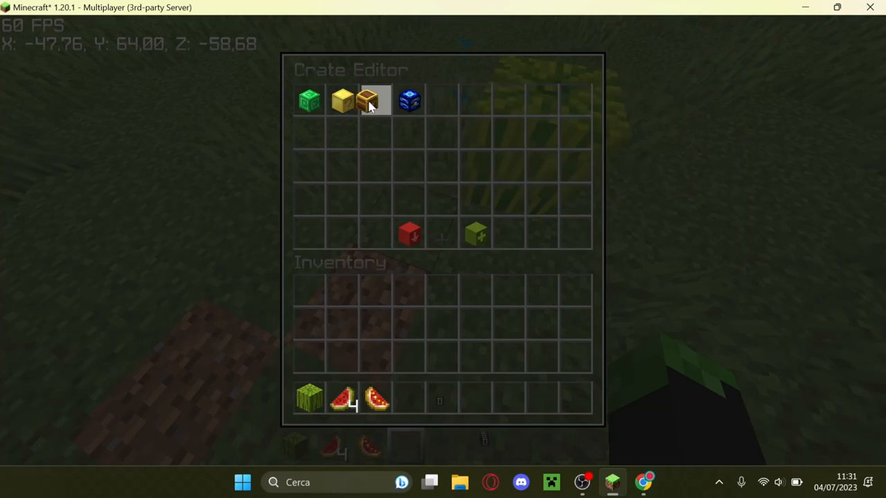
mouse_move(310, 100)
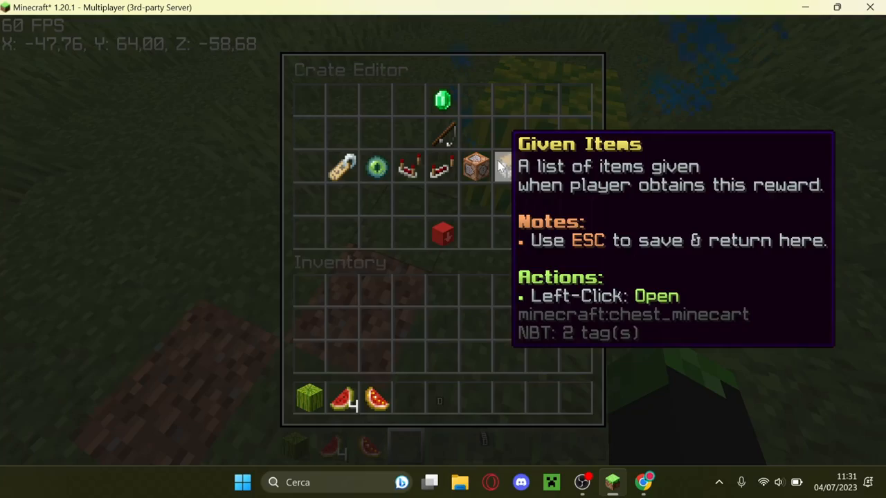
Return to the crate settings page showing the attached melon block at -48, 64, -61.
key("Escape")
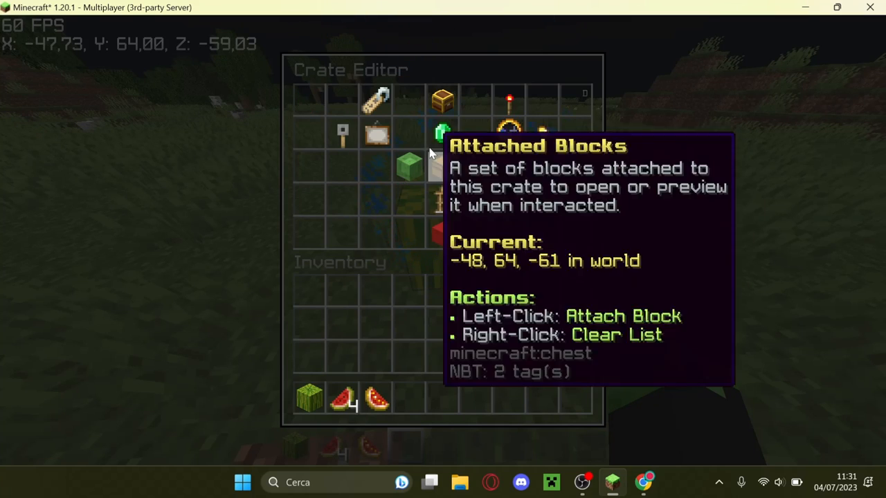
mouse_move(308, 100)
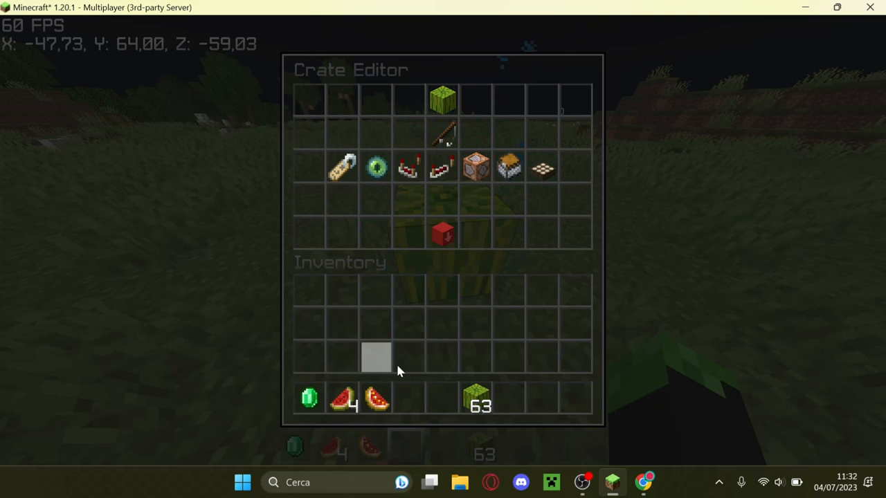
mouse_move(442, 99)
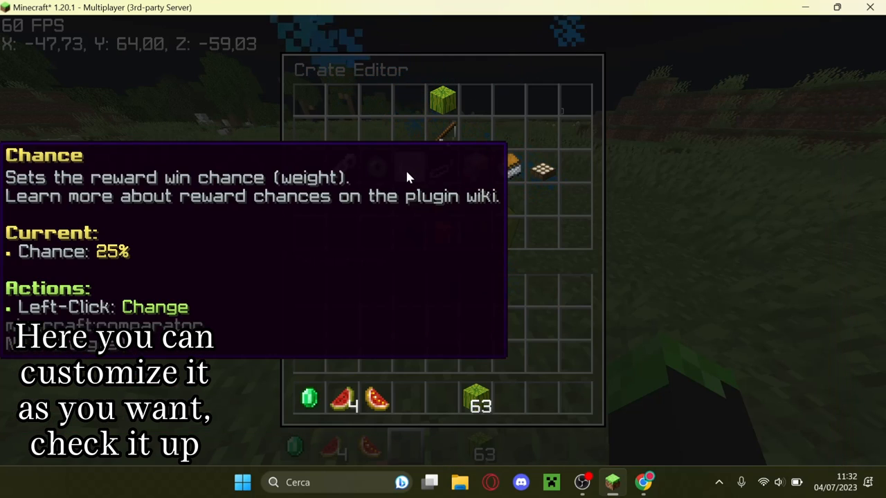
mouse_move(374, 170)
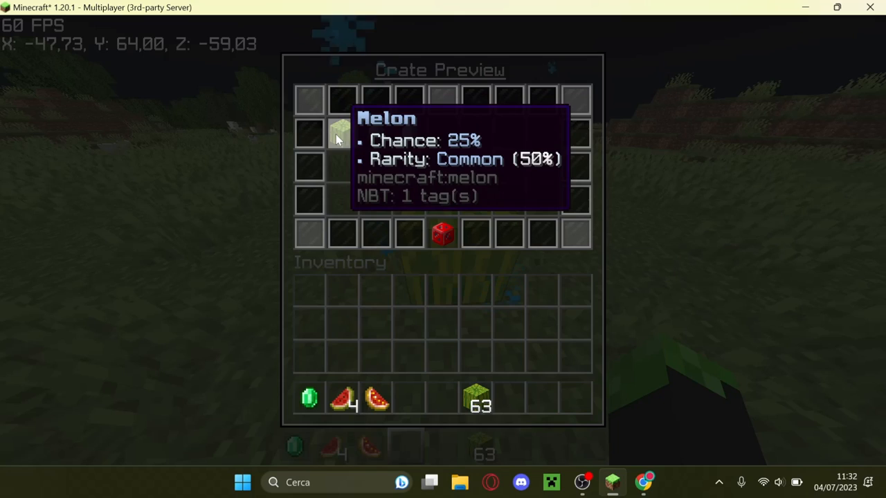
mouse_move(408, 133)
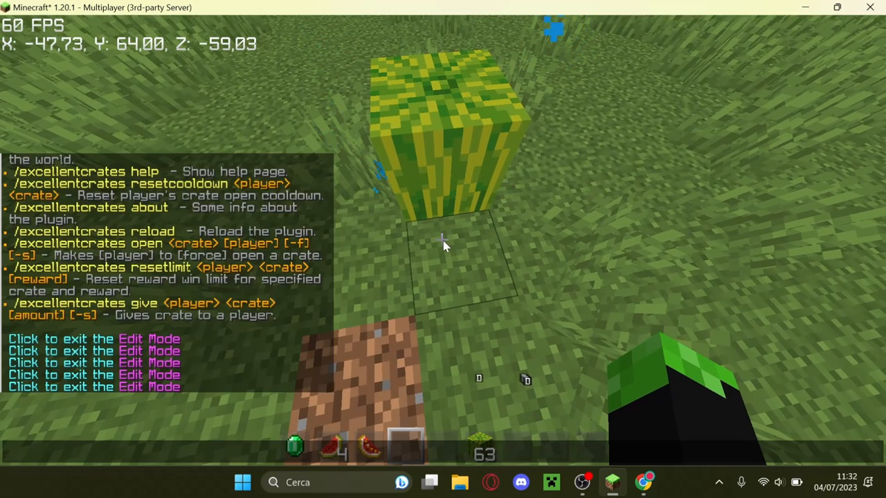
Reopen /crate editor for melon slice and glistering melon slice rewards at 25%, closing the preview.
type("/crate editor")
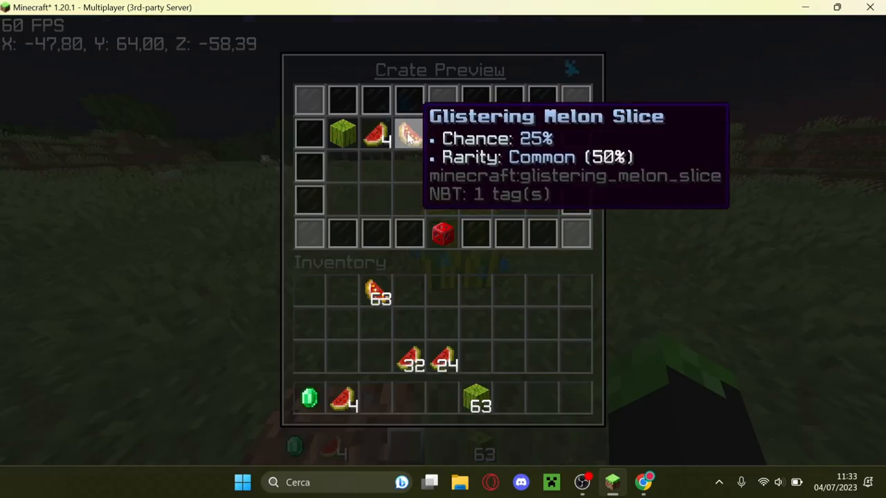
key("Escape")
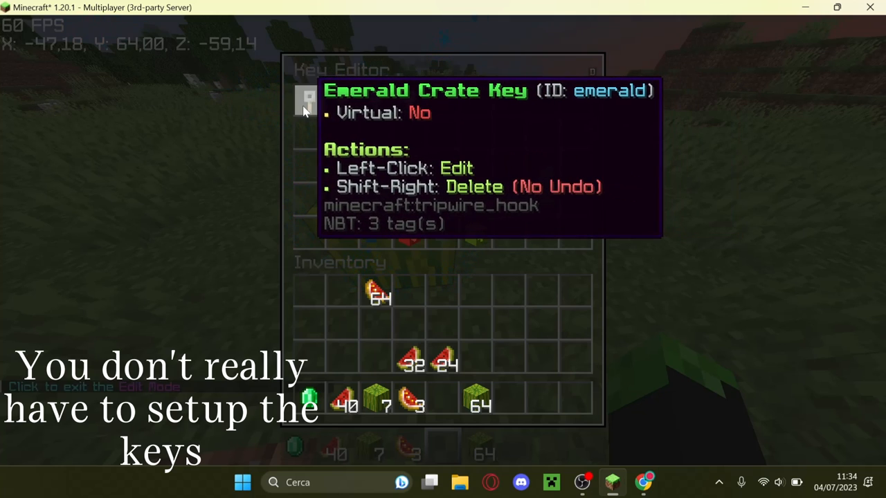
mouse_move(377, 102)
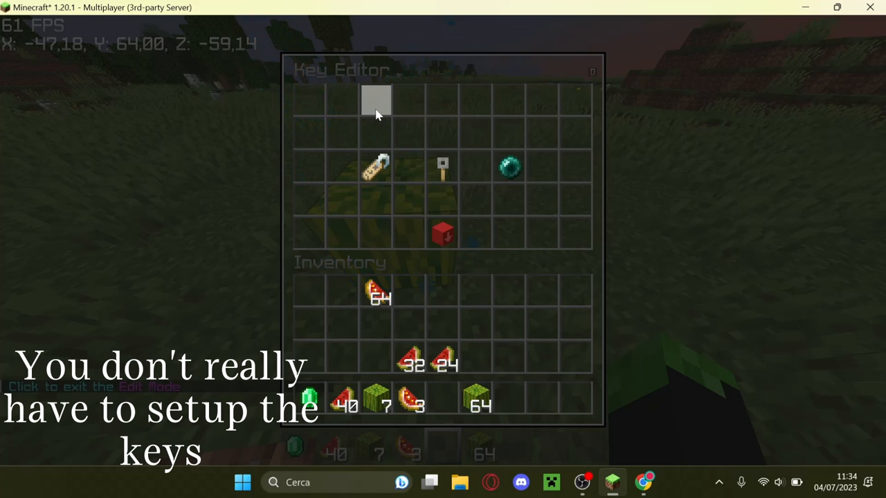
mouse_move(442, 167)
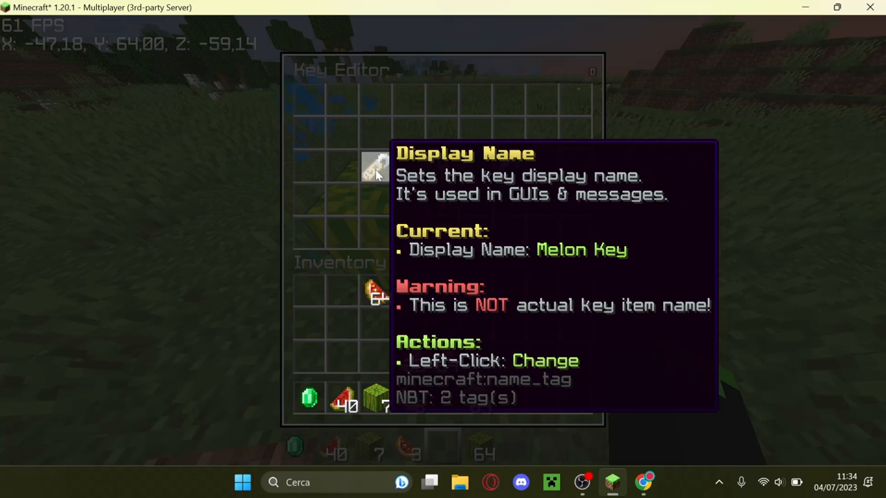
mouse_move(512, 166)
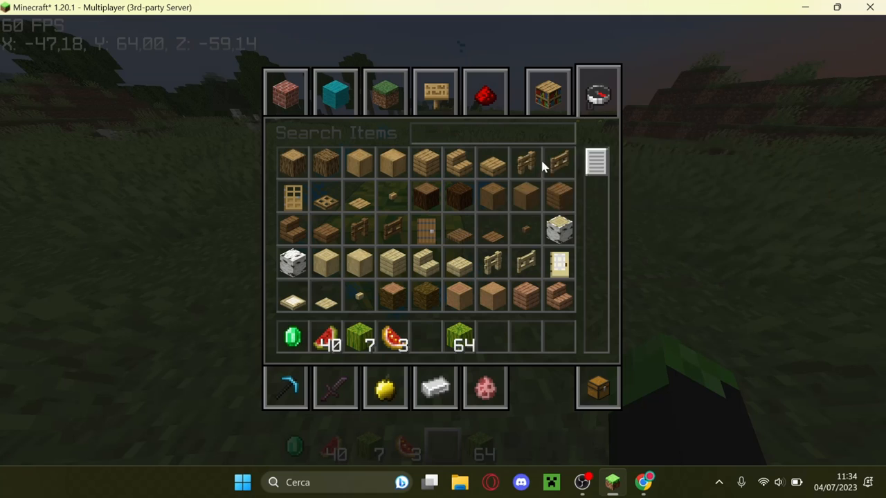
Search 'seed' in the creative inventory and take melon seeds for the key item.
type("seed")
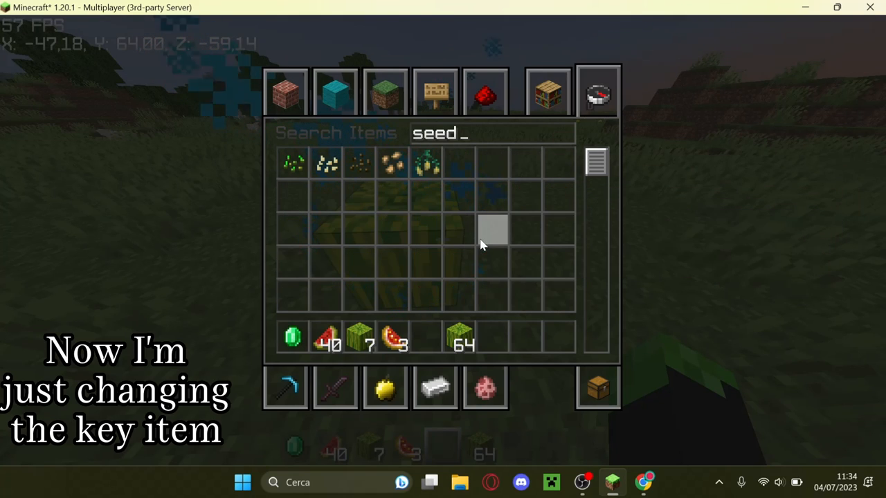
key("Escape")
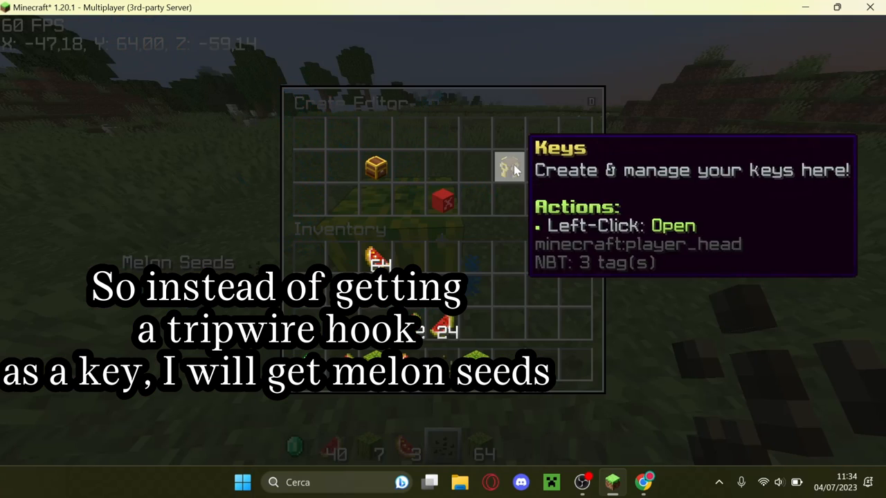
Enter the key management list to assign melon seeds to the Melon Key.
left_click(509, 167)
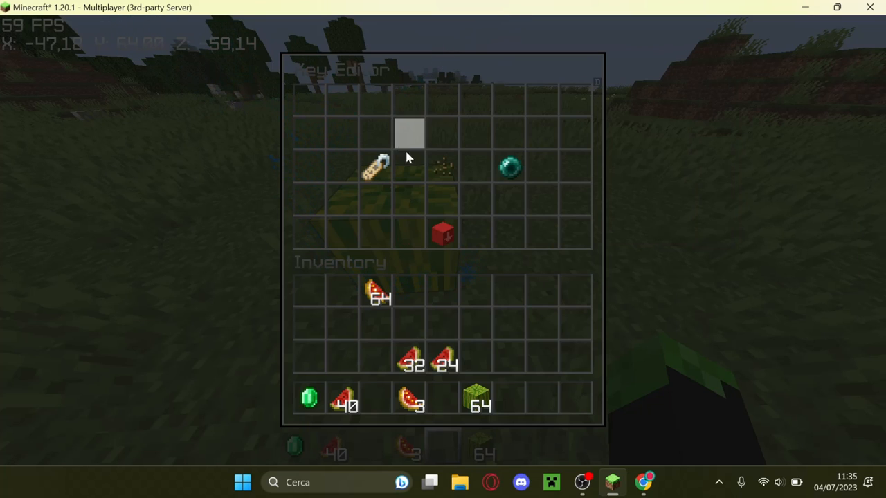
mouse_move(441, 169)
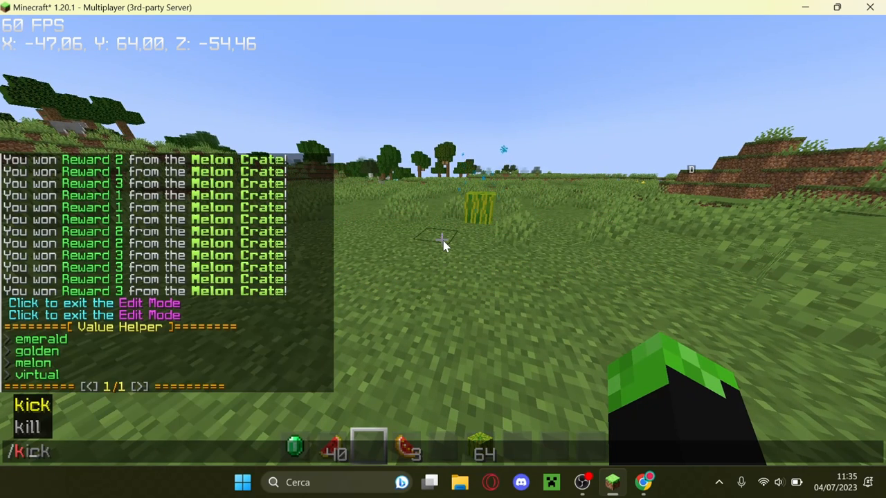
Run /crate key give MelonOof melon, then check the inventory for the won glistering melon slice.
type("/crate key")
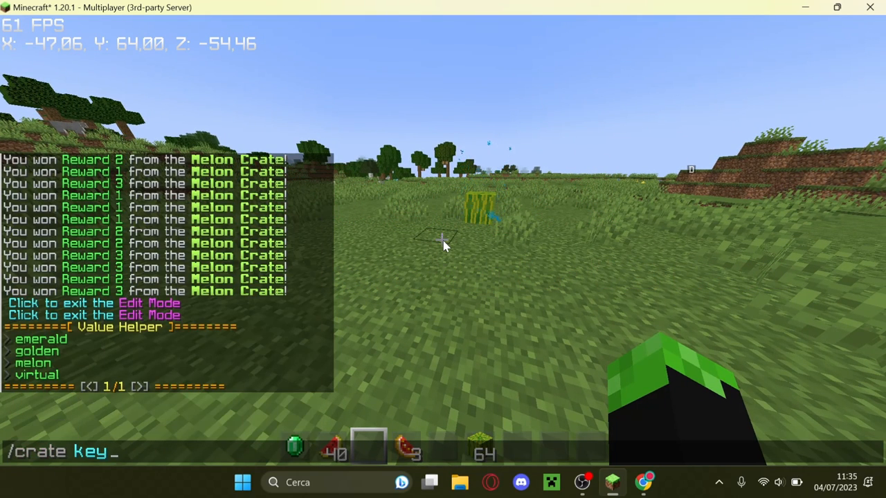
type("give")
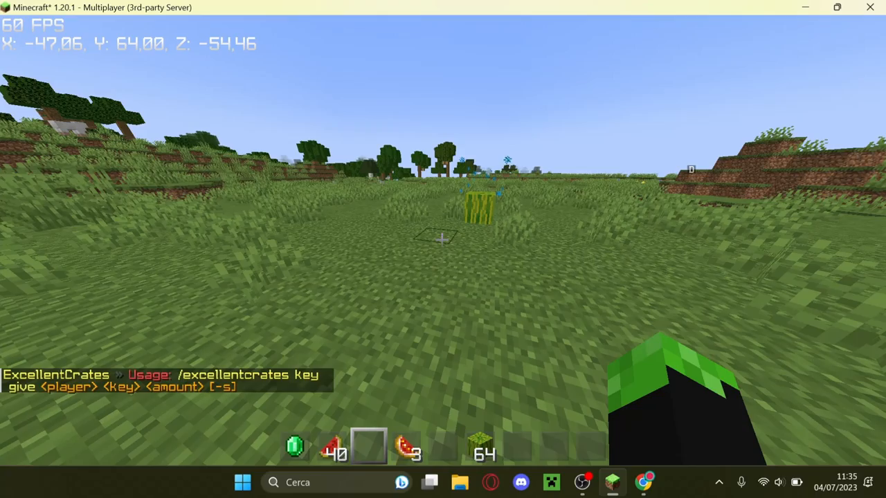
type("/crate key give MelonOof melon")
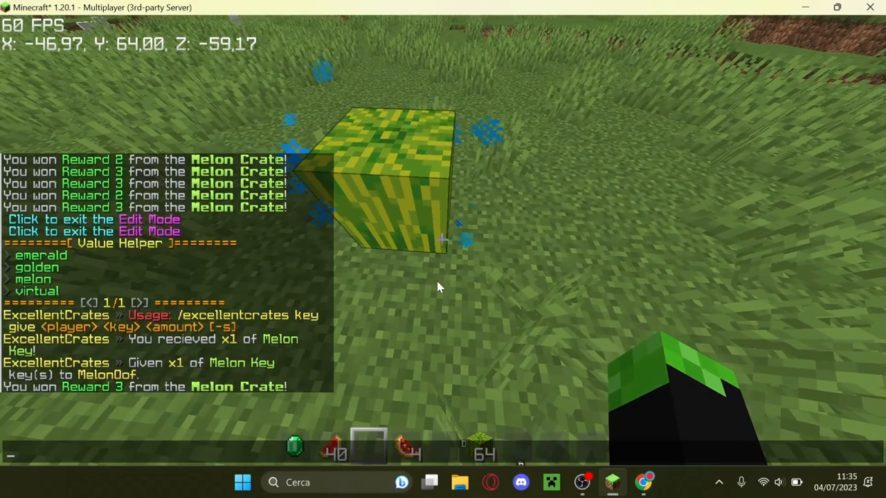
key("e")
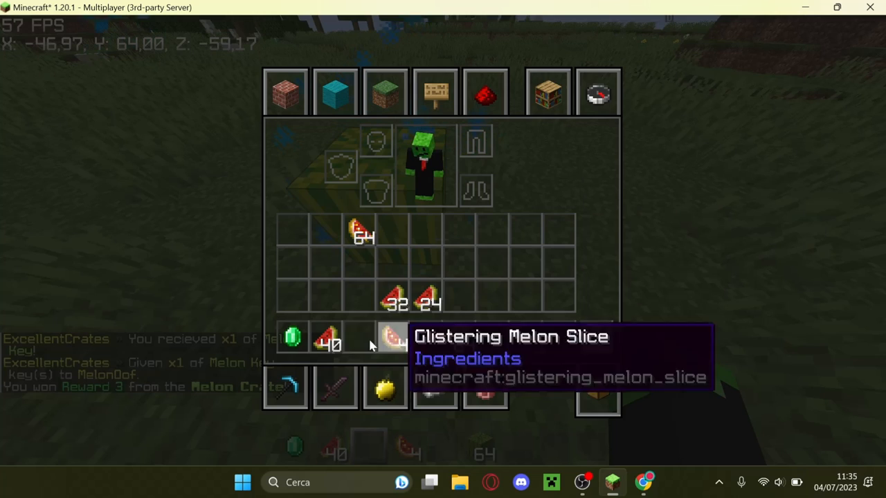